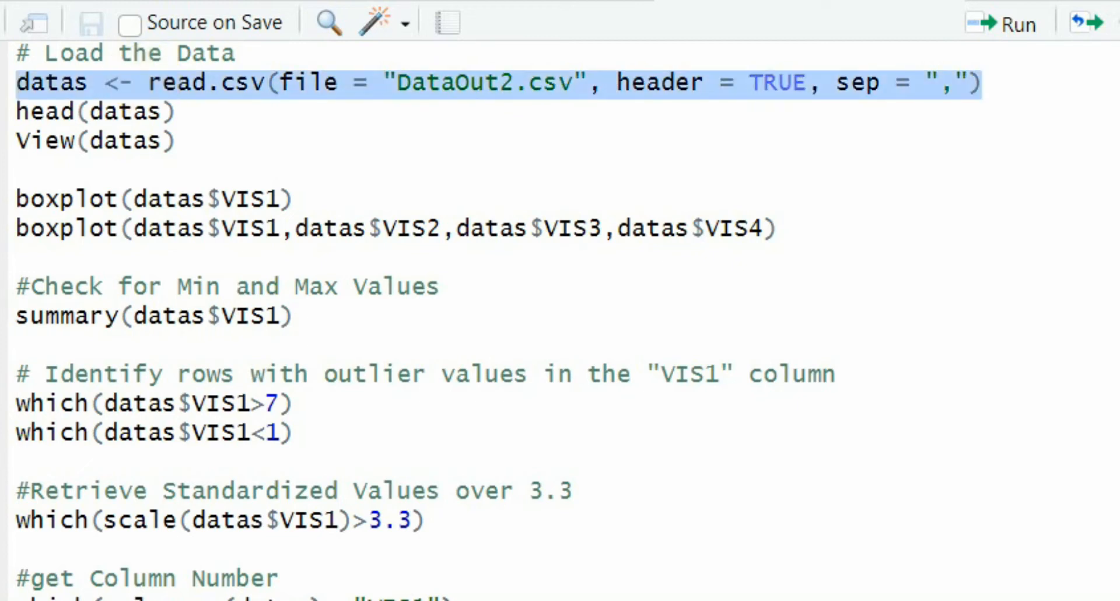
{"action": "mouse_move", "coordinate": [277, 74]}
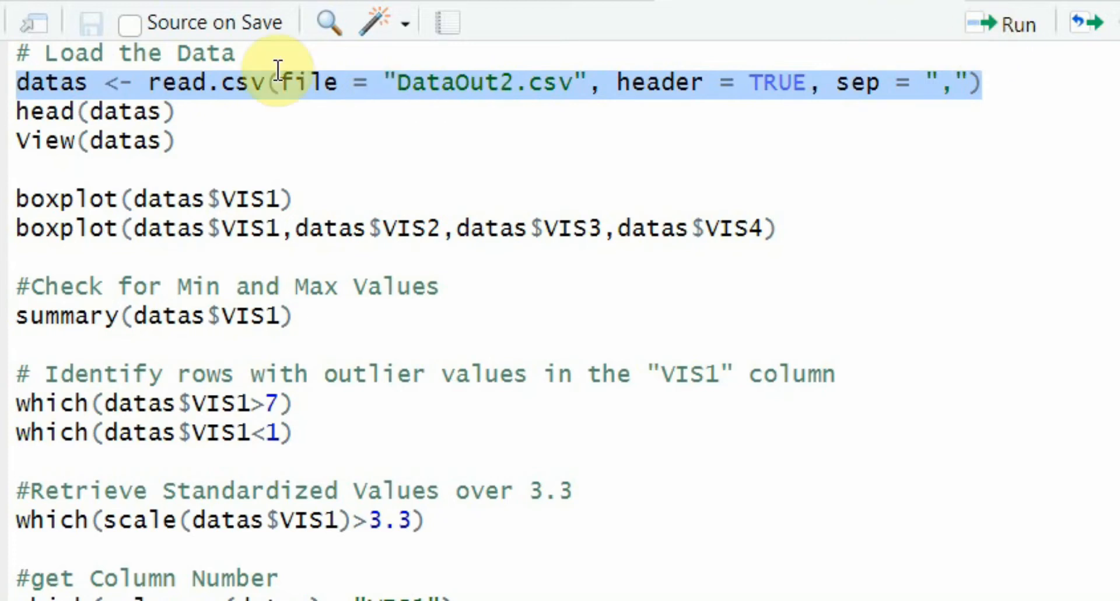
Run head(datas) and View(datas) to preview the first rows and show the full table
{"action": "left_click", "coordinate": [81, 82]}
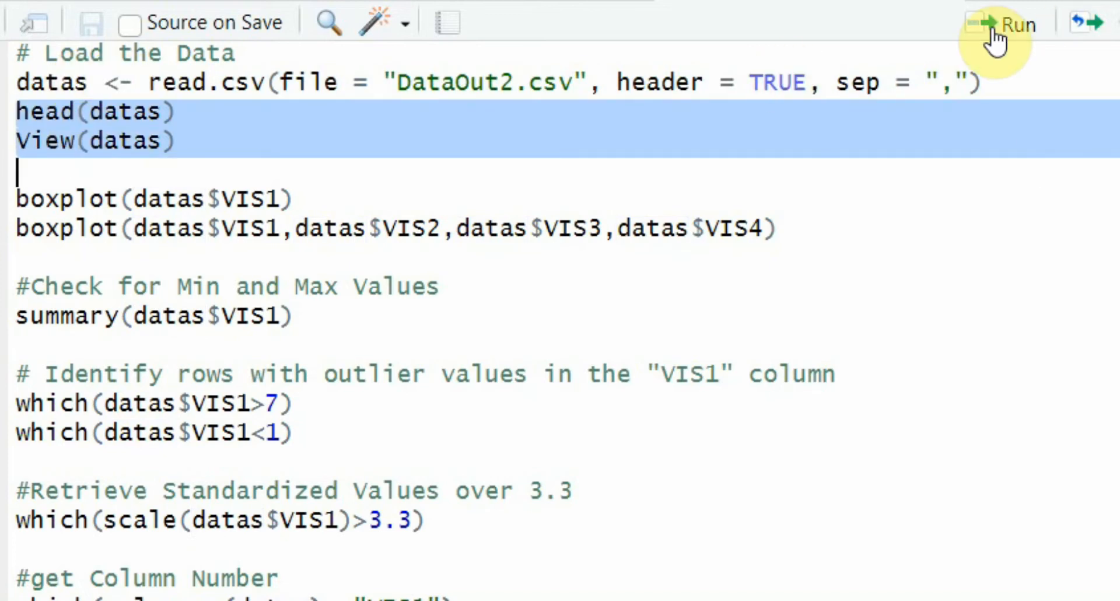
{"action": "left_click", "coordinate": [1013, 25]}
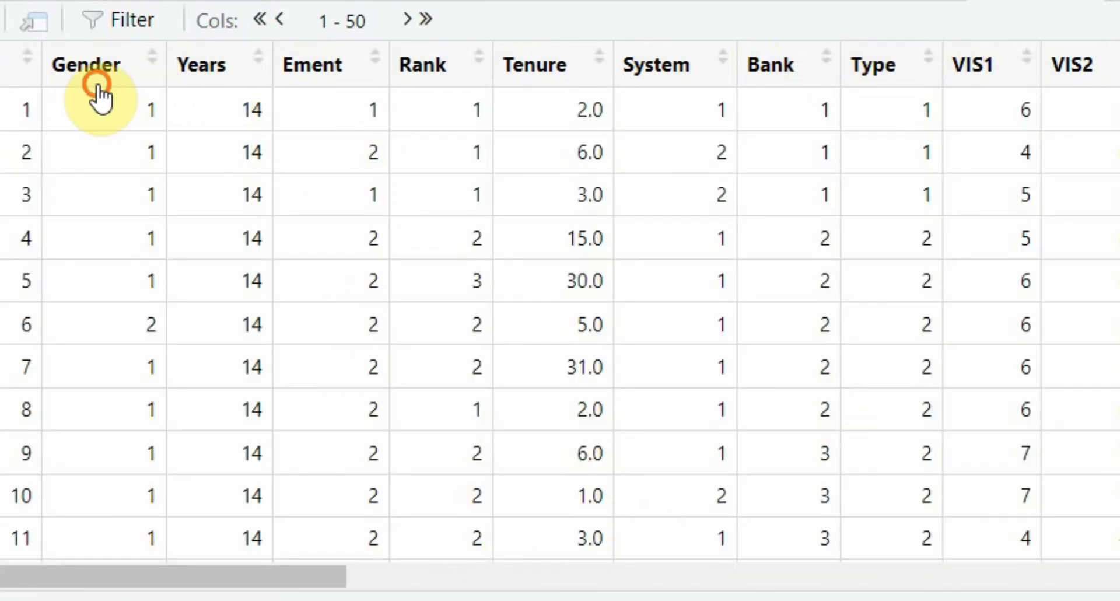
{"action": "left_click", "coordinate": [85, 64]}
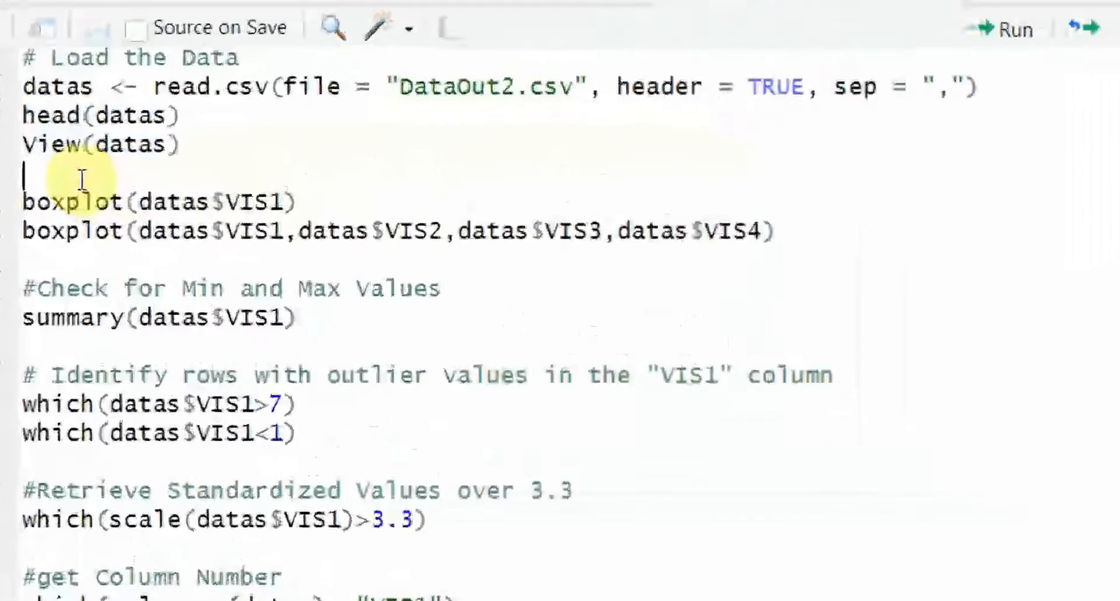
Reload DataOut2.csv and run summary(datas$VIS1), giving min 1, median 5, max 7
{"action": "key", "text": "Down"}
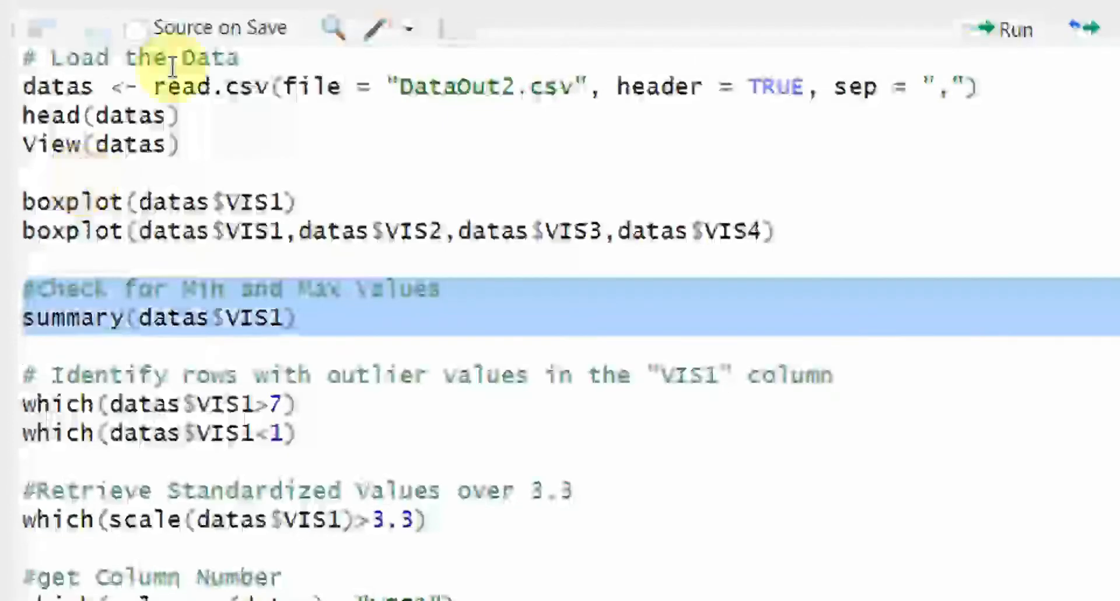
{"action": "left_click", "coordinate": [93, 333]}
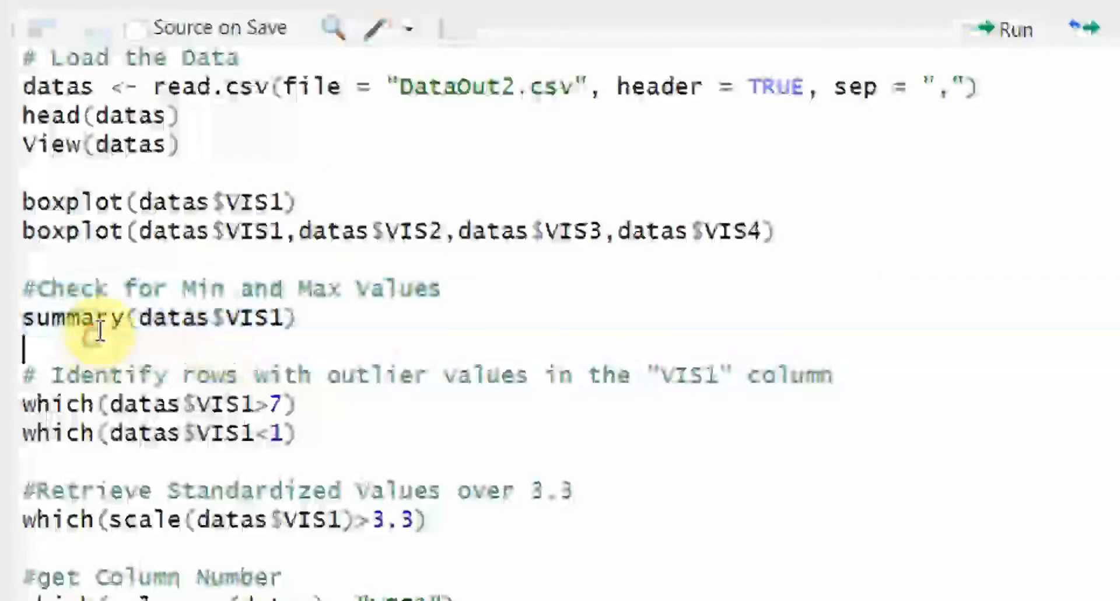
{"action": "double_click", "coordinate": [73, 318]}
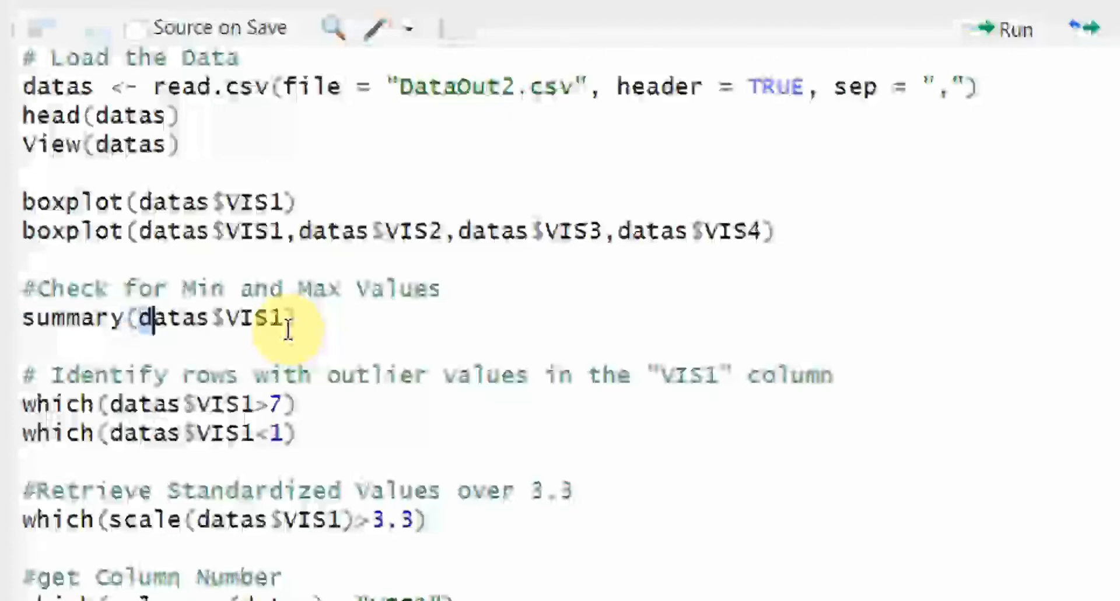
{"action": "double_click", "coordinate": [174, 319]}
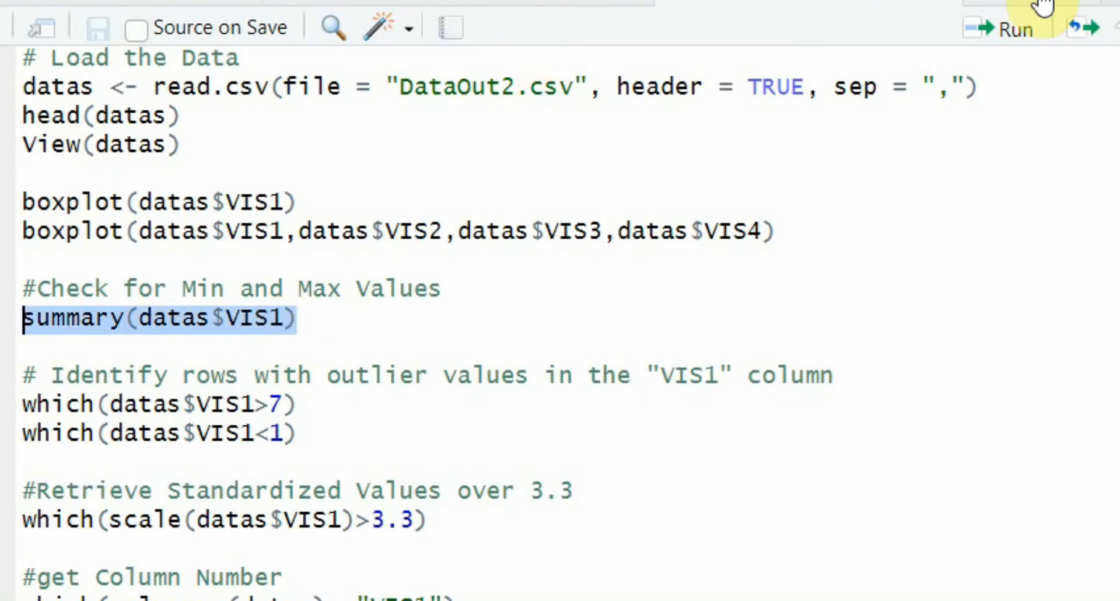
{"action": "left_click", "coordinate": [1010, 28]}
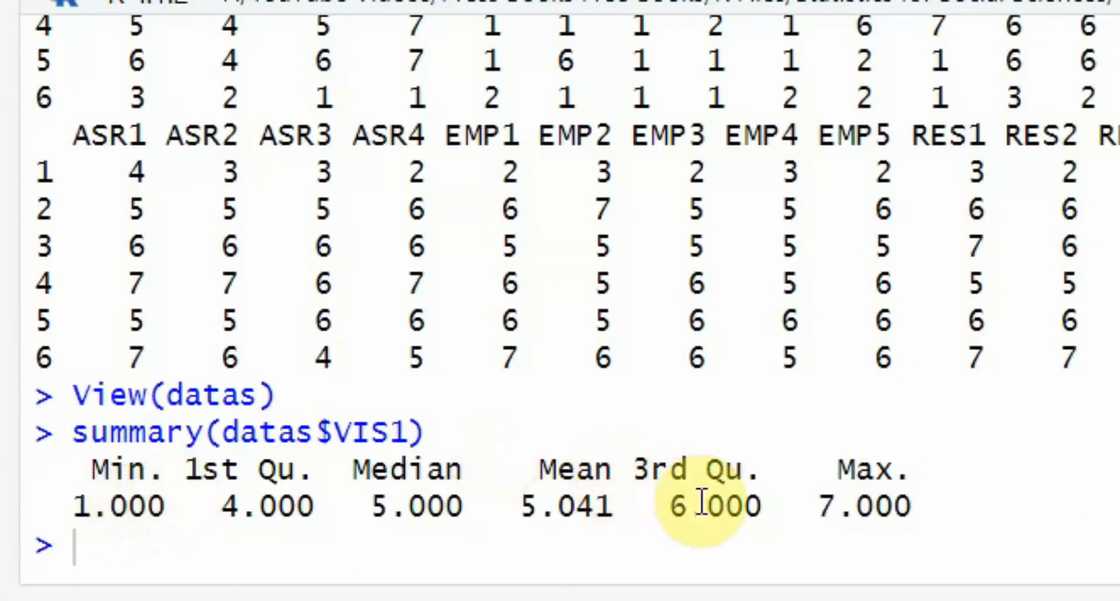
{"action": "mouse_move", "coordinate": [847, 507]}
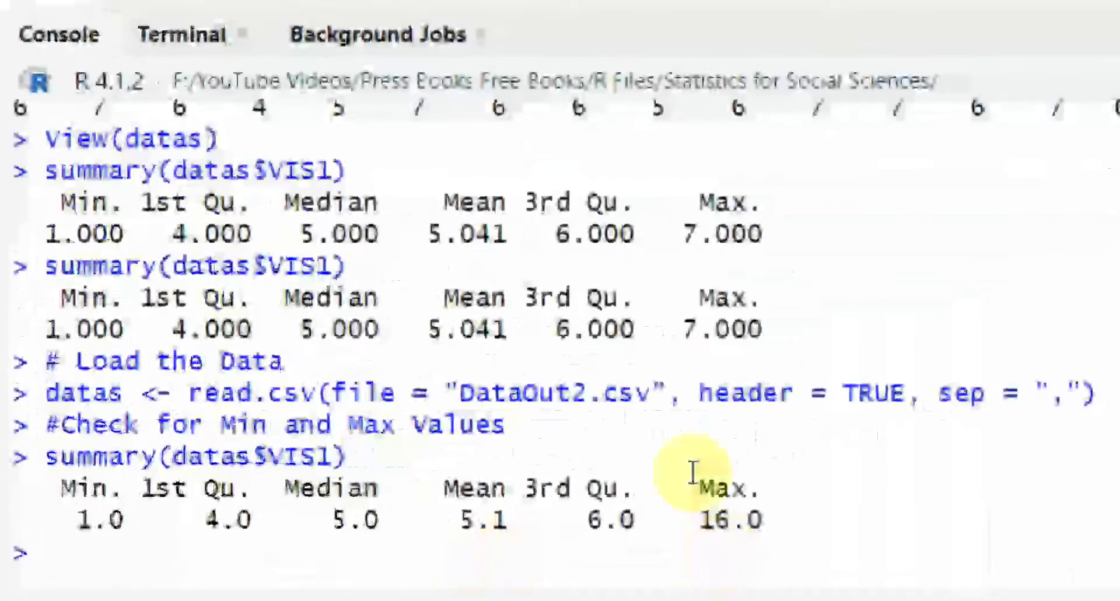
{"action": "mouse_move", "coordinate": [726, 503]}
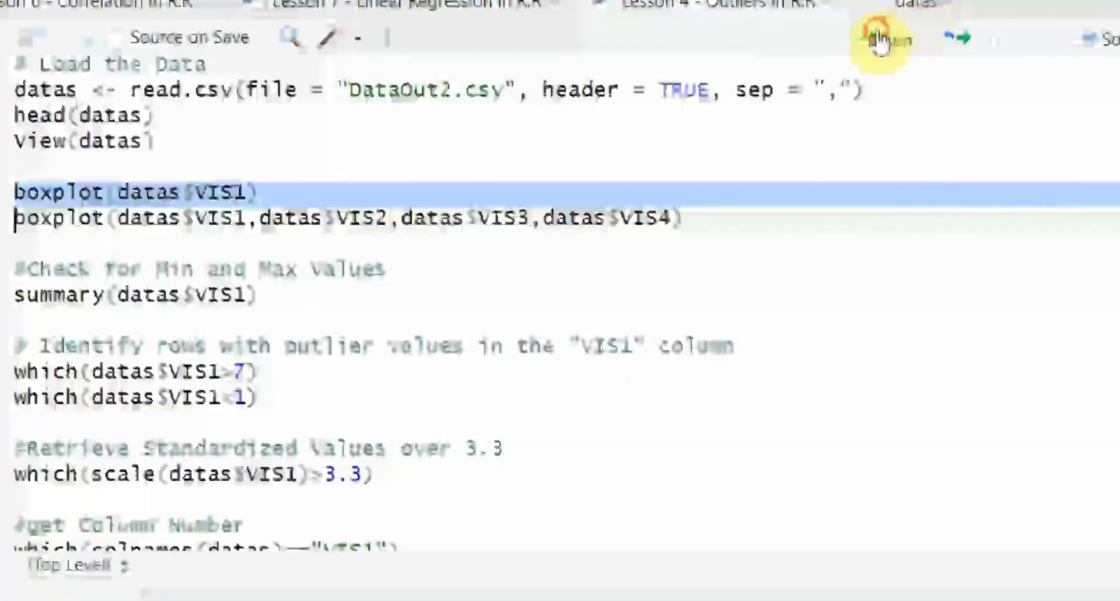
Draw a boxplot of VIS1, then side-by-side boxplots of VIS1–VIS4, and zoom the plot
{"action": "left_click", "coordinate": [882, 39]}
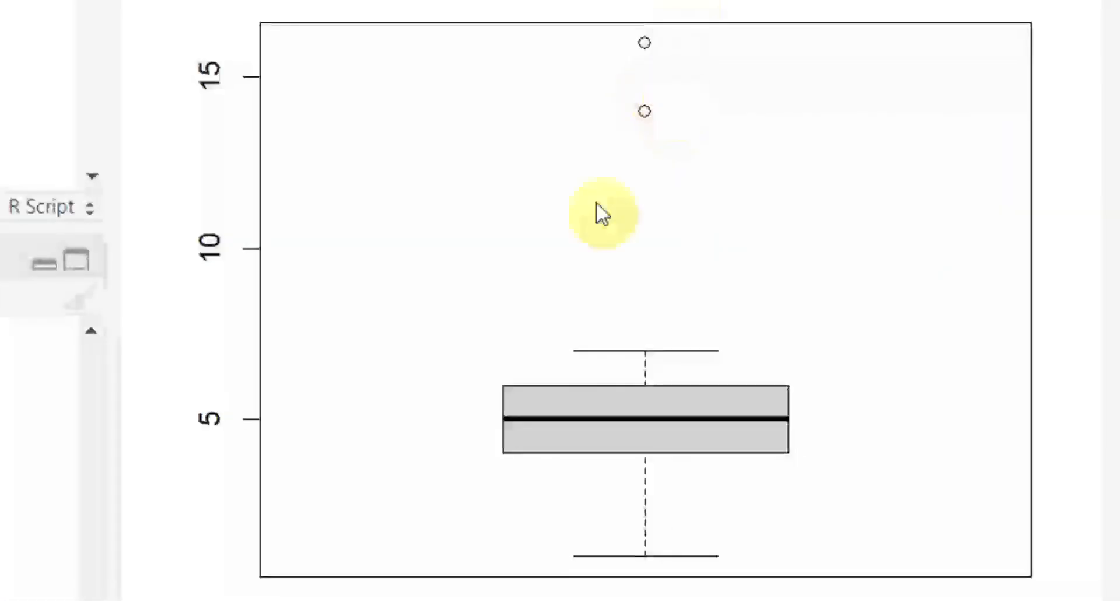
{"action": "mouse_move", "coordinate": [667, 118]}
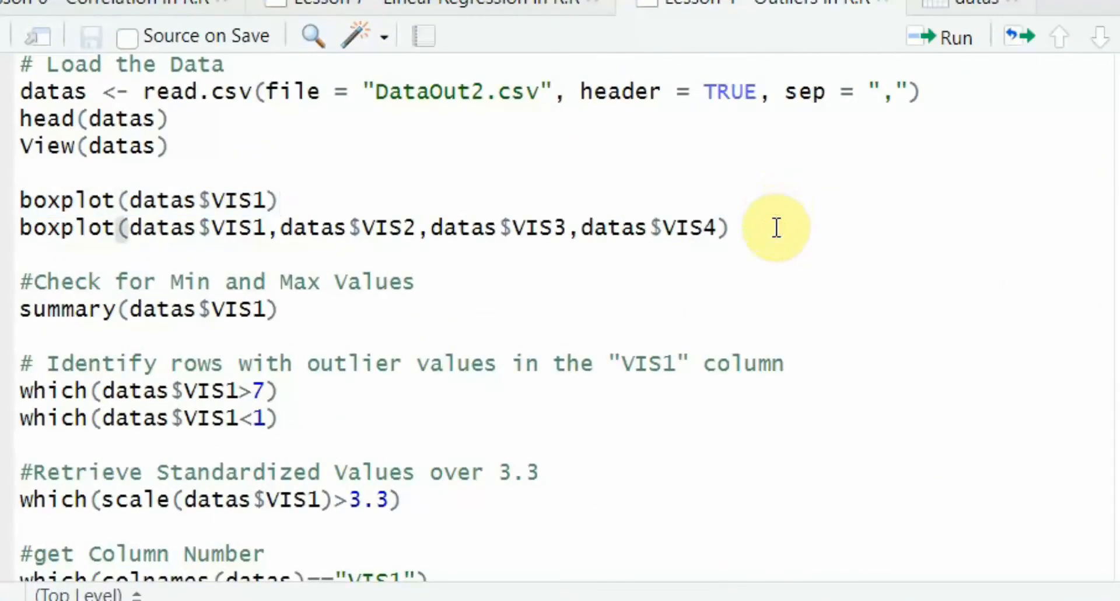
{"action": "mouse_move", "coordinate": [260, 208]}
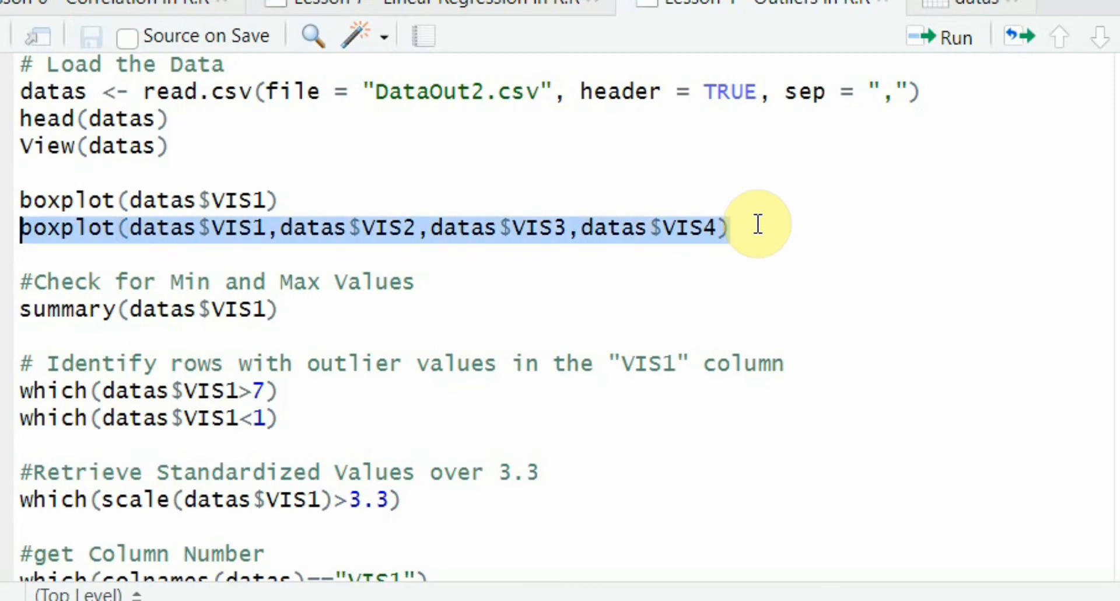
{"action": "left_click", "coordinate": [496, 85]}
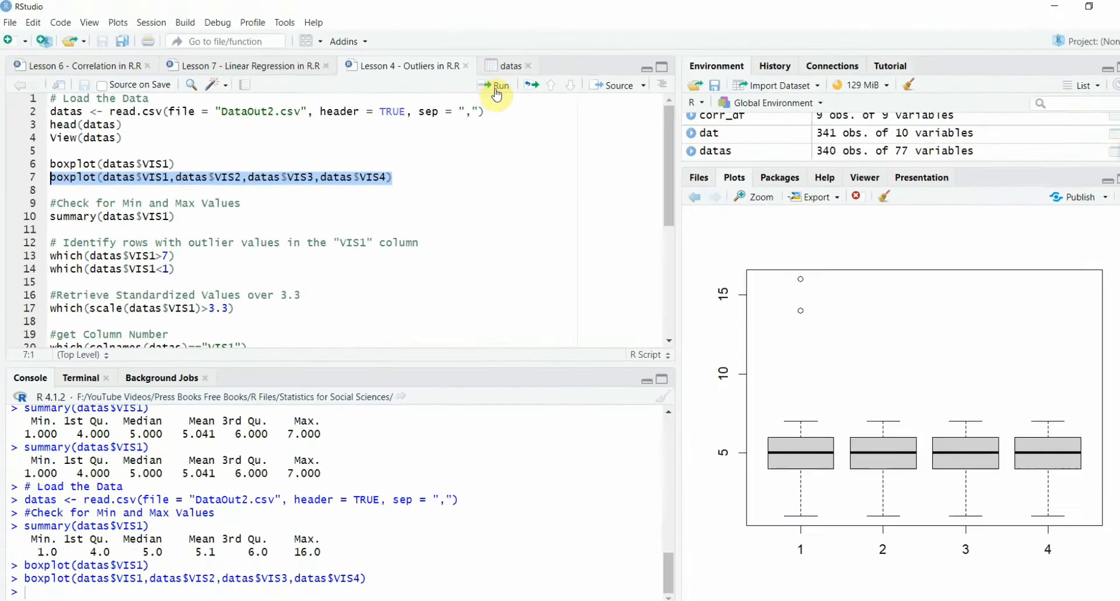
{"action": "left_click", "coordinate": [754, 197]}
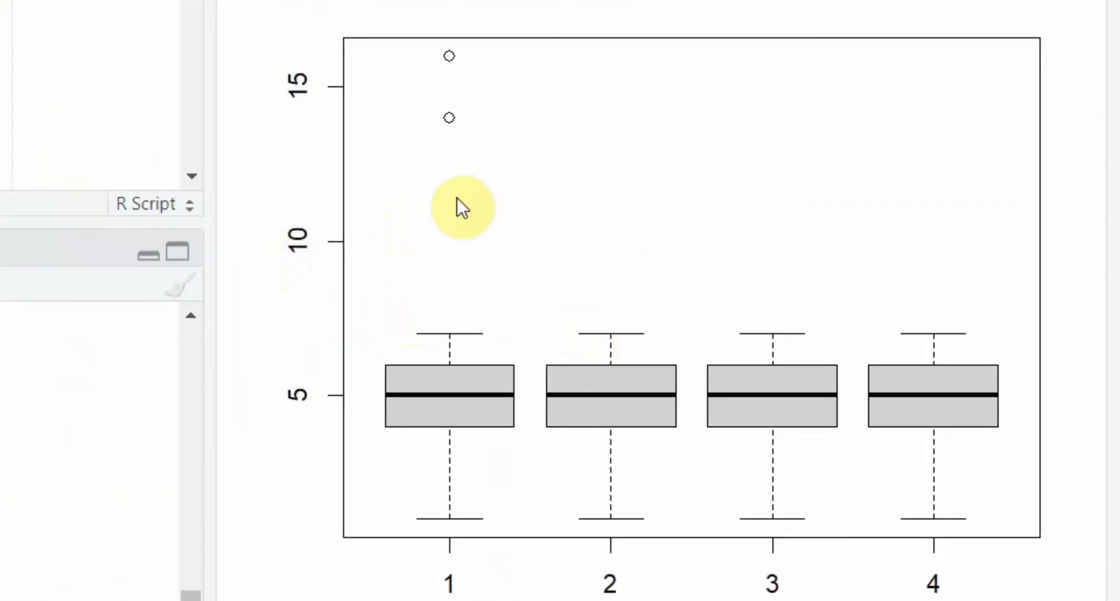
{"action": "mouse_move", "coordinate": [357, 472]}
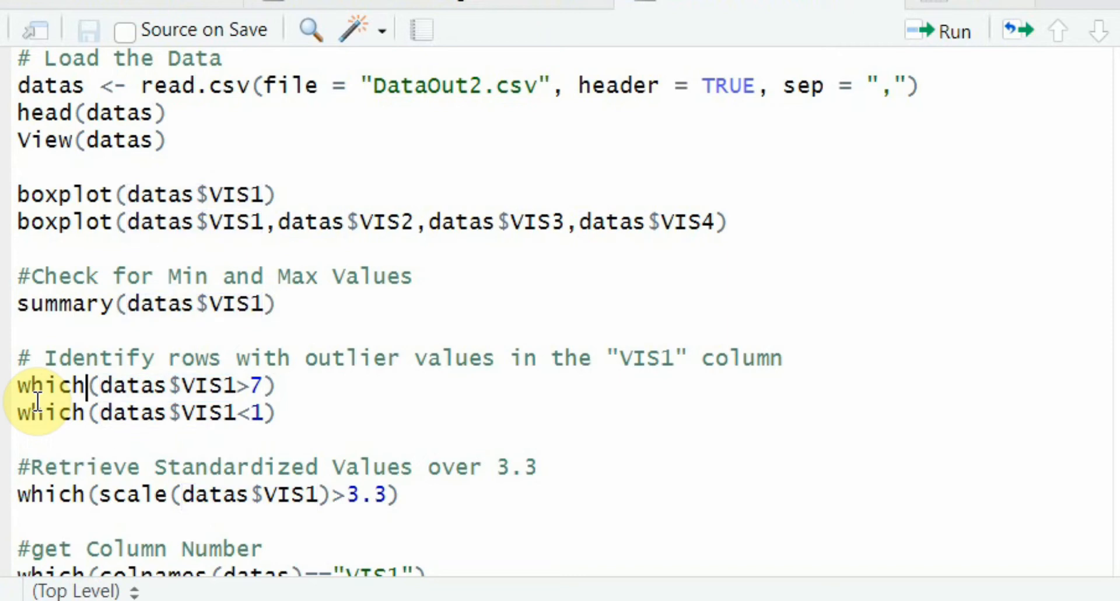
Run which(datas$VIS1>7) returning rows 1 and 2, then the which(datas$VIS1<1) check
{"action": "double_click", "coordinate": [132, 384]}
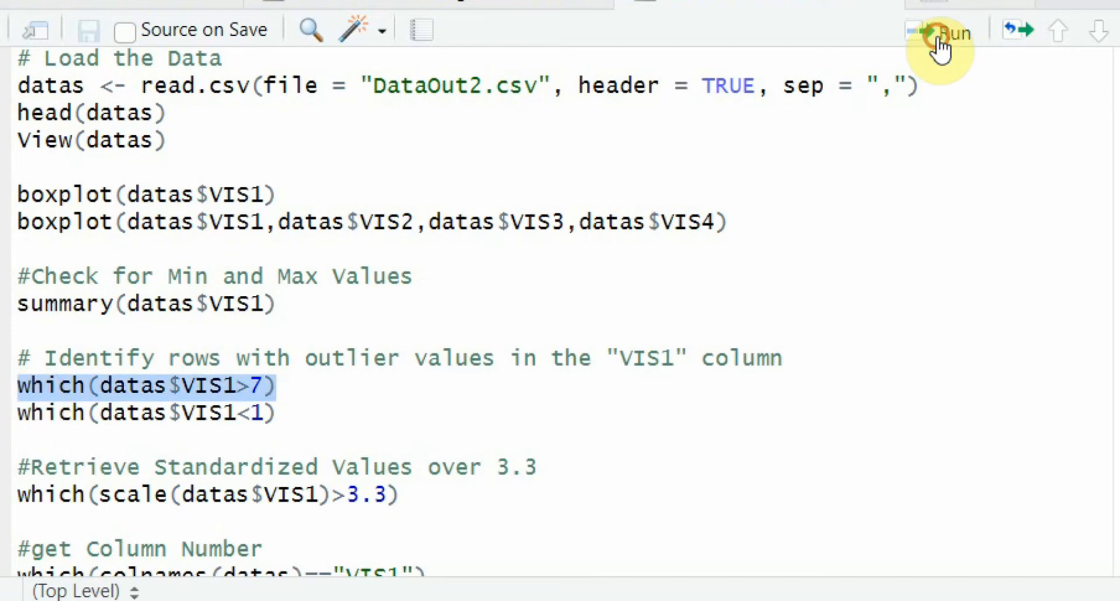
{"action": "left_click", "coordinate": [943, 32]}
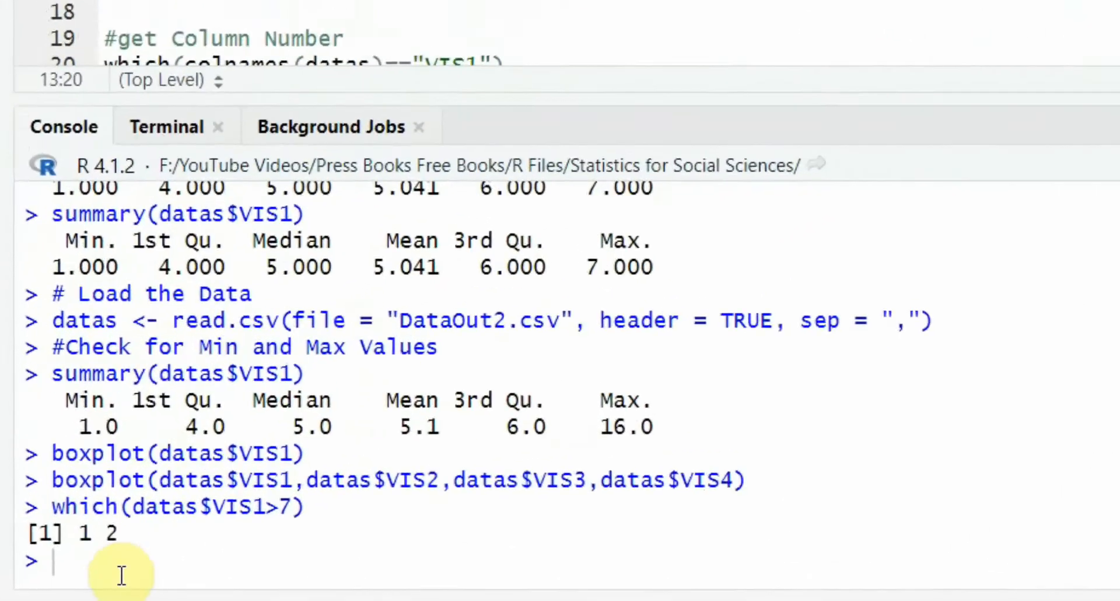
{"action": "double_click", "coordinate": [93, 532]}
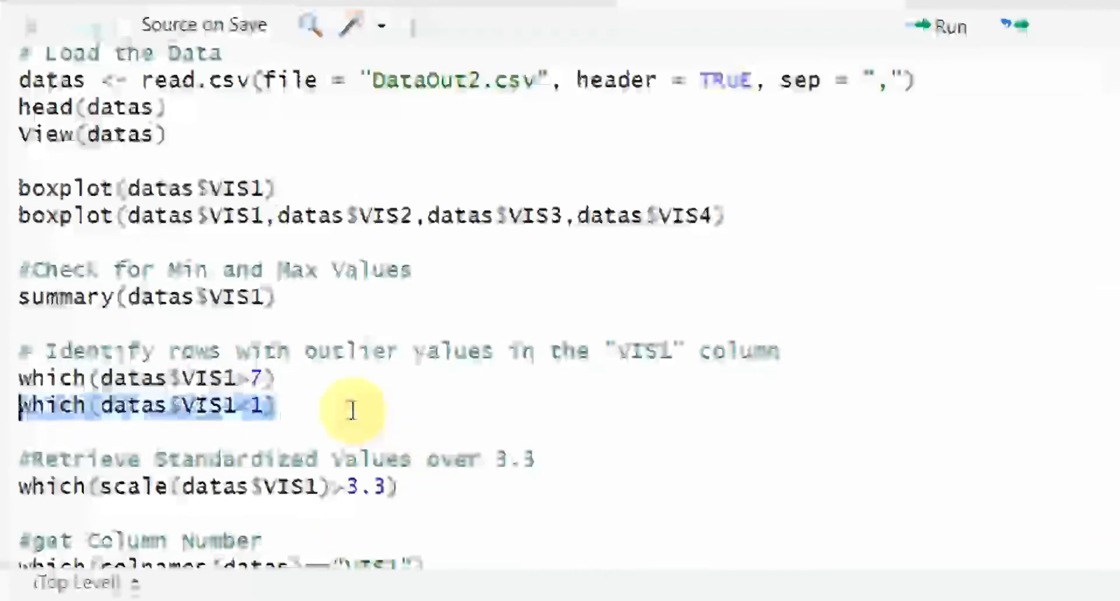
{"action": "left_click", "coordinate": [949, 27]}
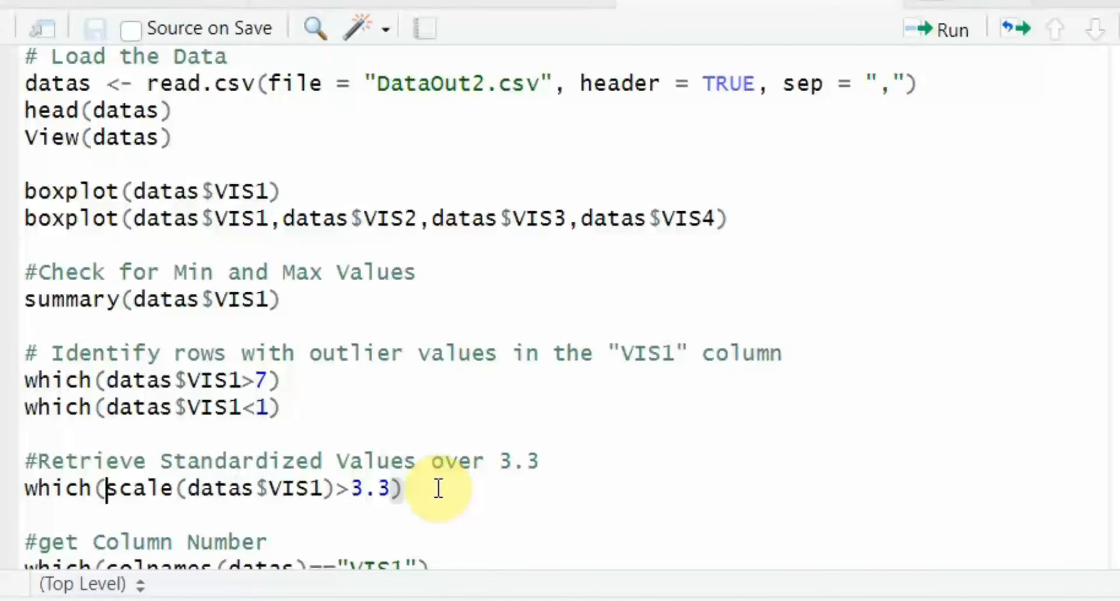
Run which(scale(datas$VIS1)>3.3) to list standardized VIS1 values above 3.3
{"action": "double_click", "coordinate": [138, 487]}
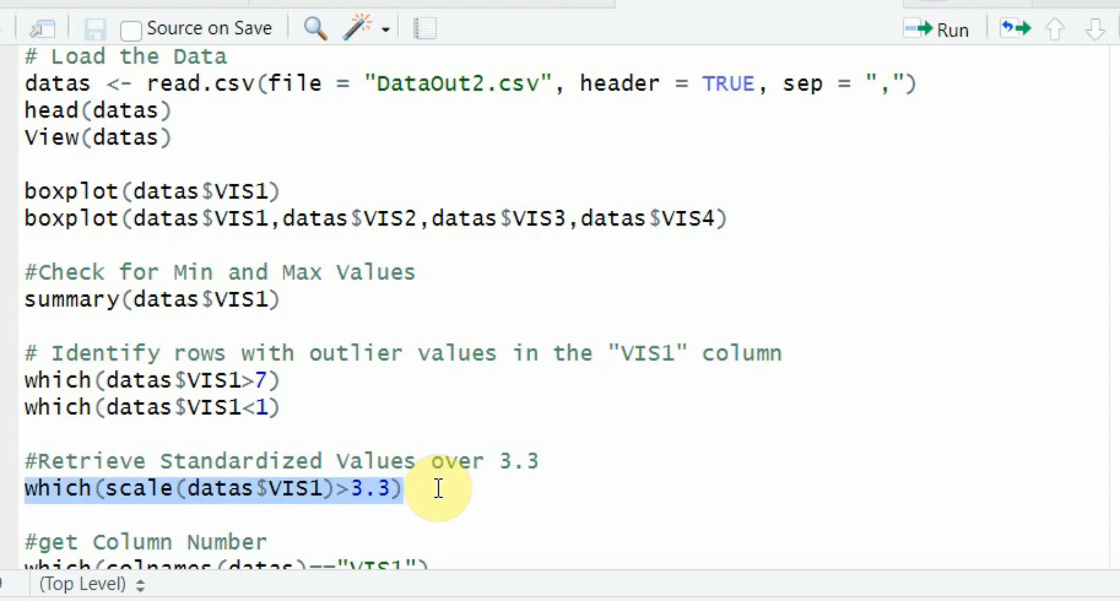
{"action": "mouse_move", "coordinate": [917, 31]}
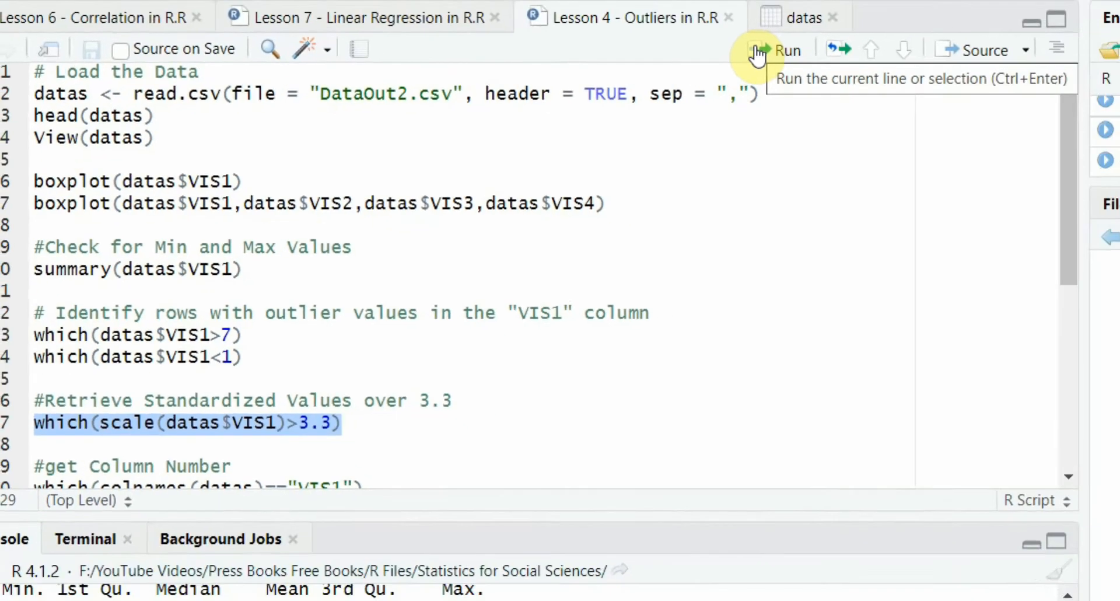
{"action": "left_click", "coordinate": [779, 50]}
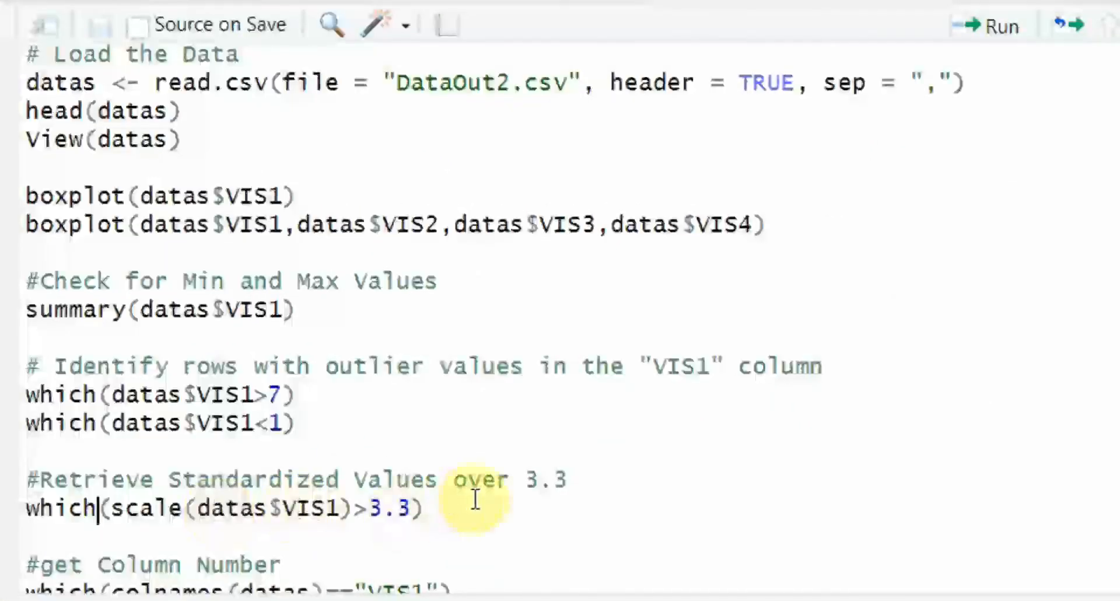
Run which(colnames(datas)=="VIS1") to look up VIS1's column number
{"action": "scroll", "scroll_direction": "down", "scroll_amount": 3}
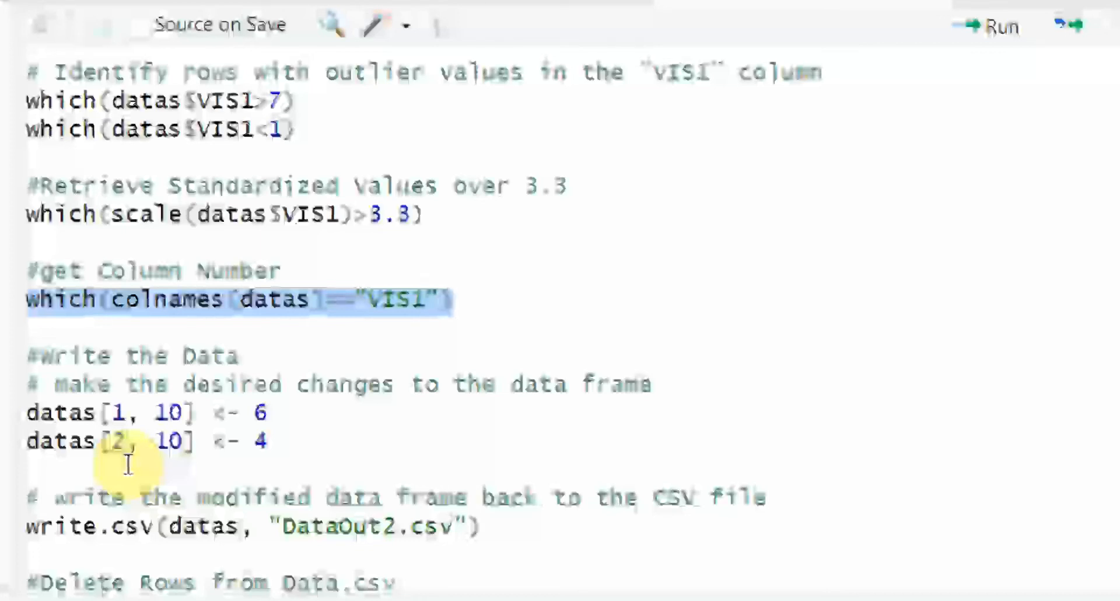
{"action": "mouse_move", "coordinate": [964, 26]}
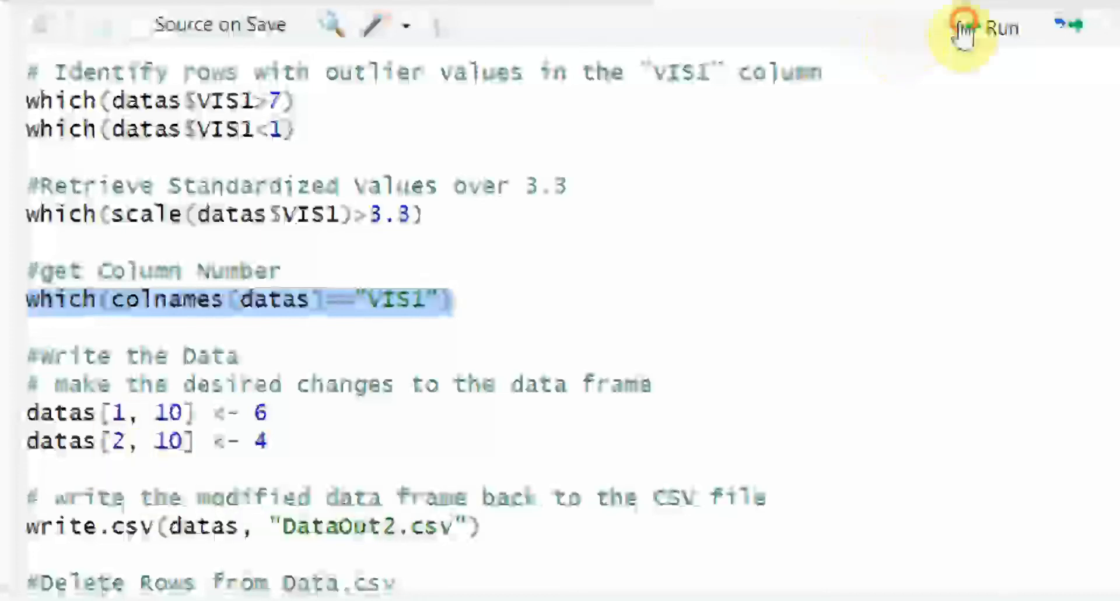
{"action": "left_click", "coordinate": [966, 26]}
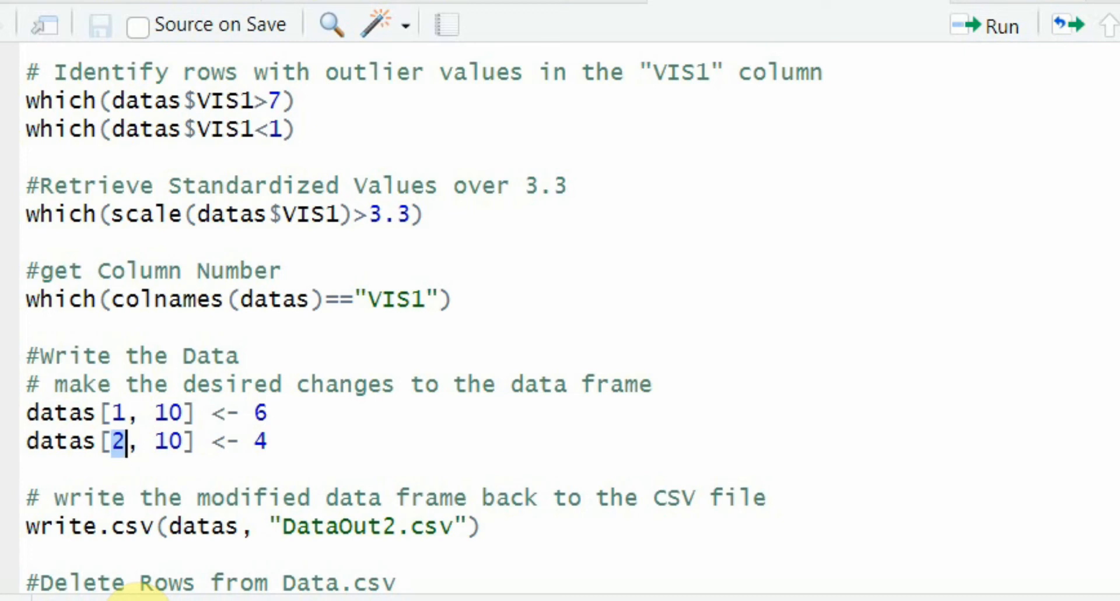
Walk through the corrections datas[1,10] <- 6 and datas[2,10] <- 4, marking indices and values
{"action": "left_click", "coordinate": [133, 411]}
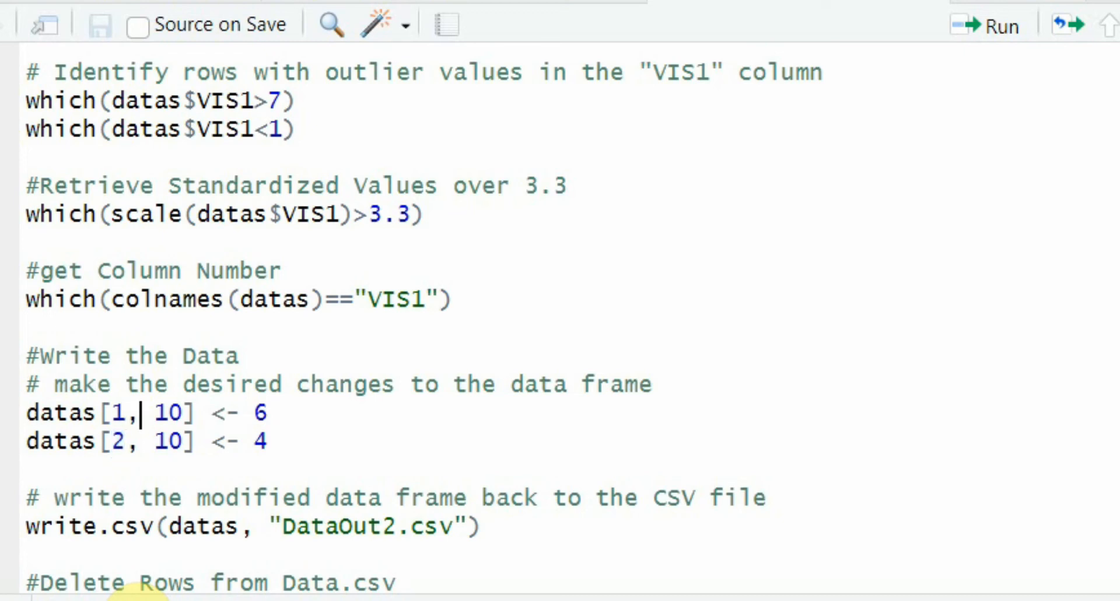
{"action": "left_click", "coordinate": [253, 413]}
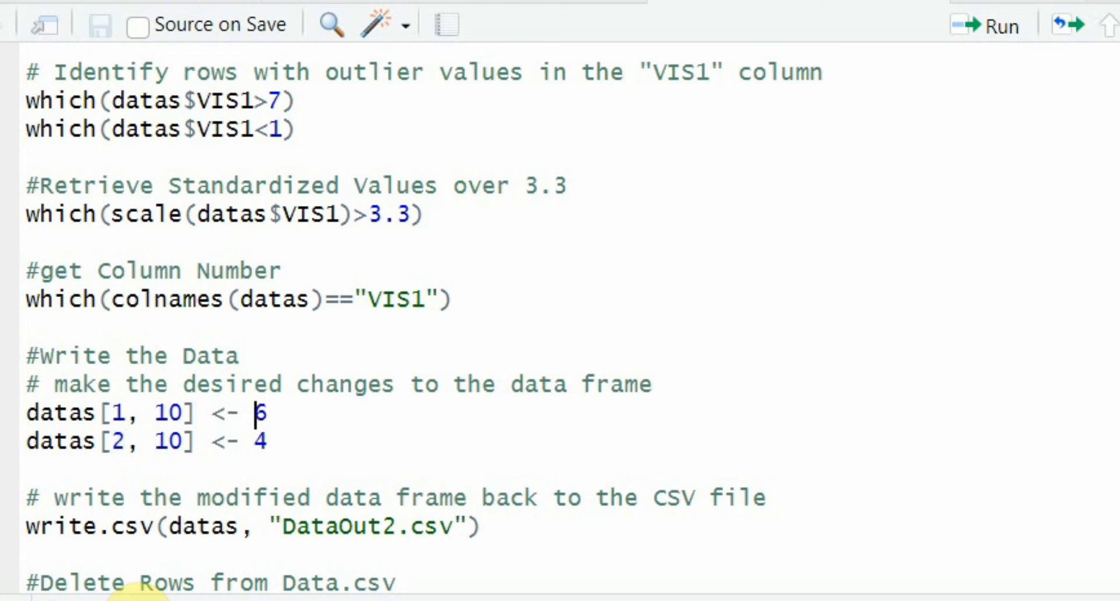
{"action": "double_click", "coordinate": [255, 413]}
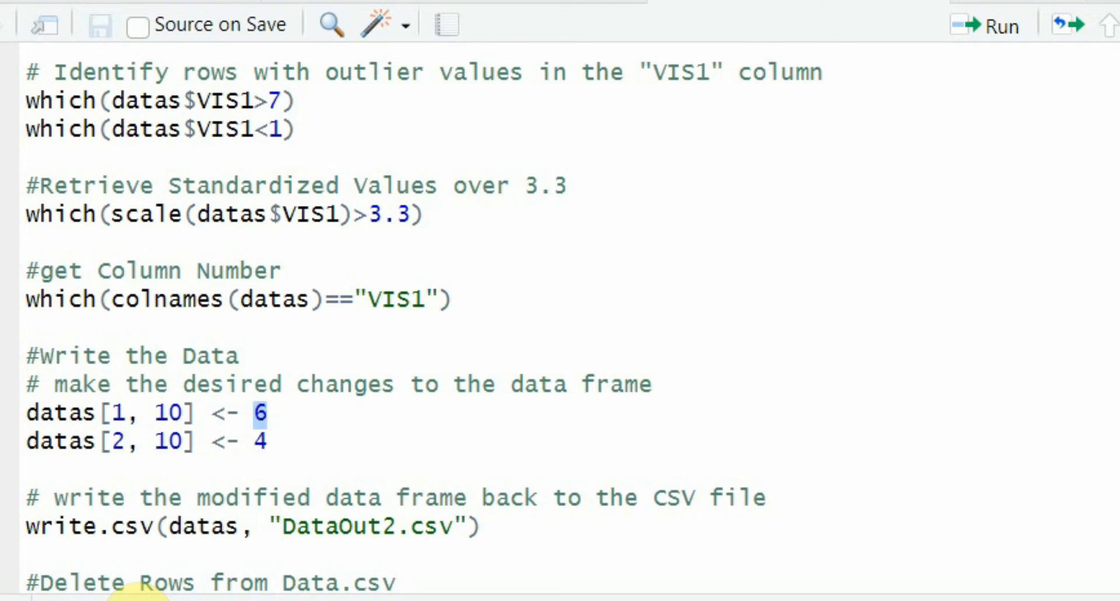
{"action": "left_click", "coordinate": [255, 440]}
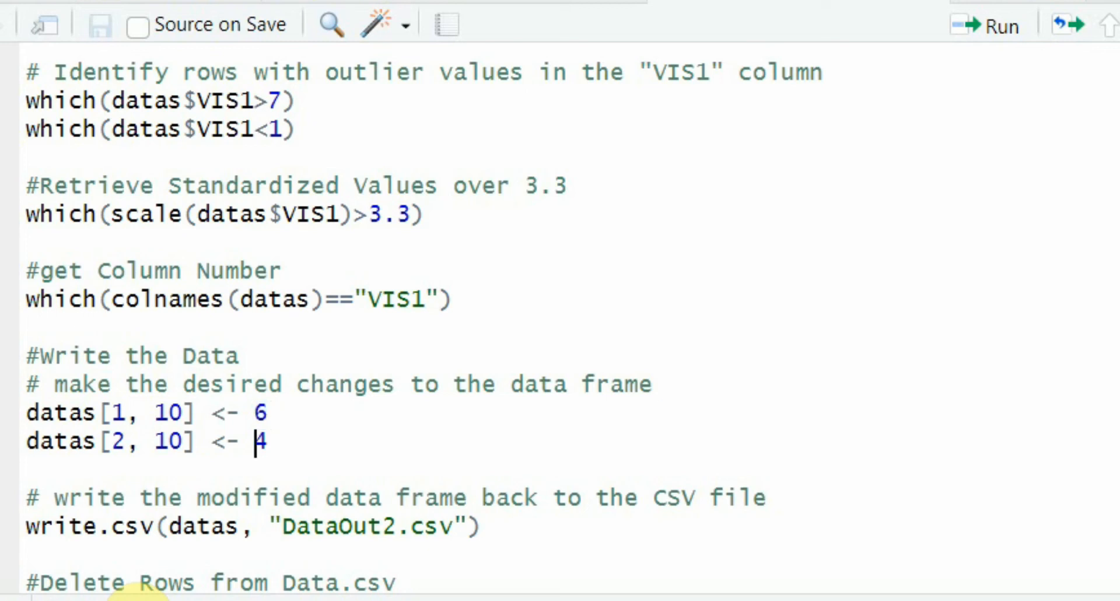
{"action": "double_click", "coordinate": [259, 441]}
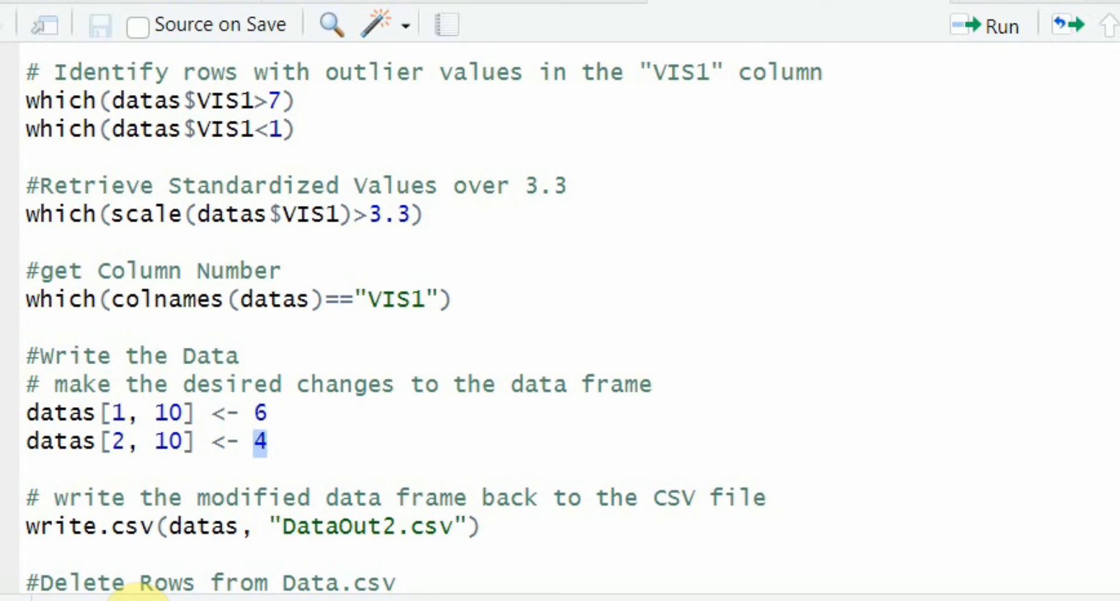
{"action": "left_click", "coordinate": [211, 413]}
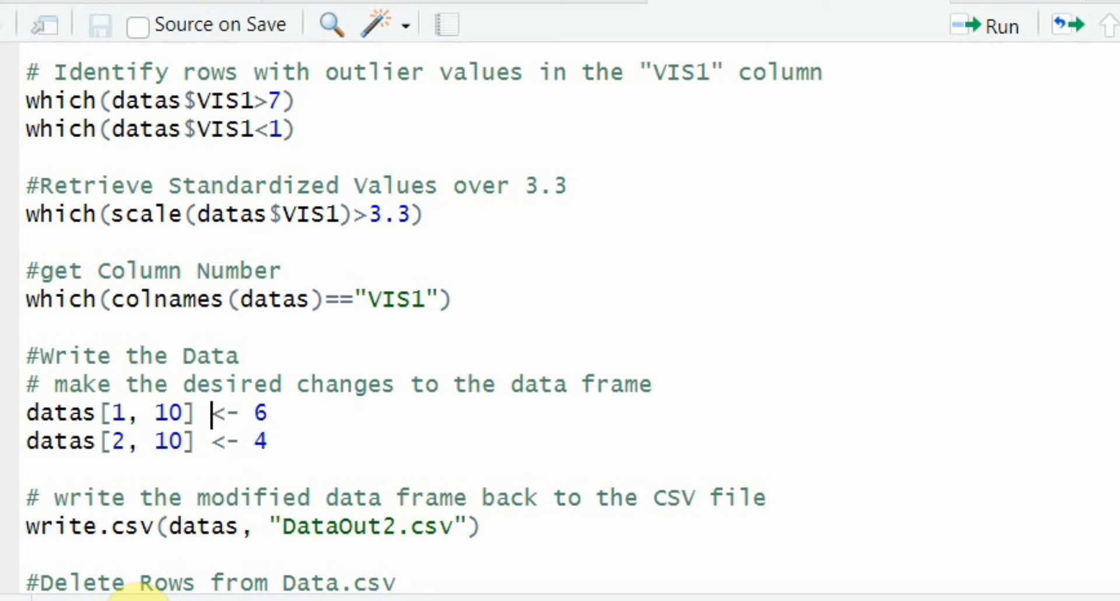
{"action": "double_click", "coordinate": [61, 413]}
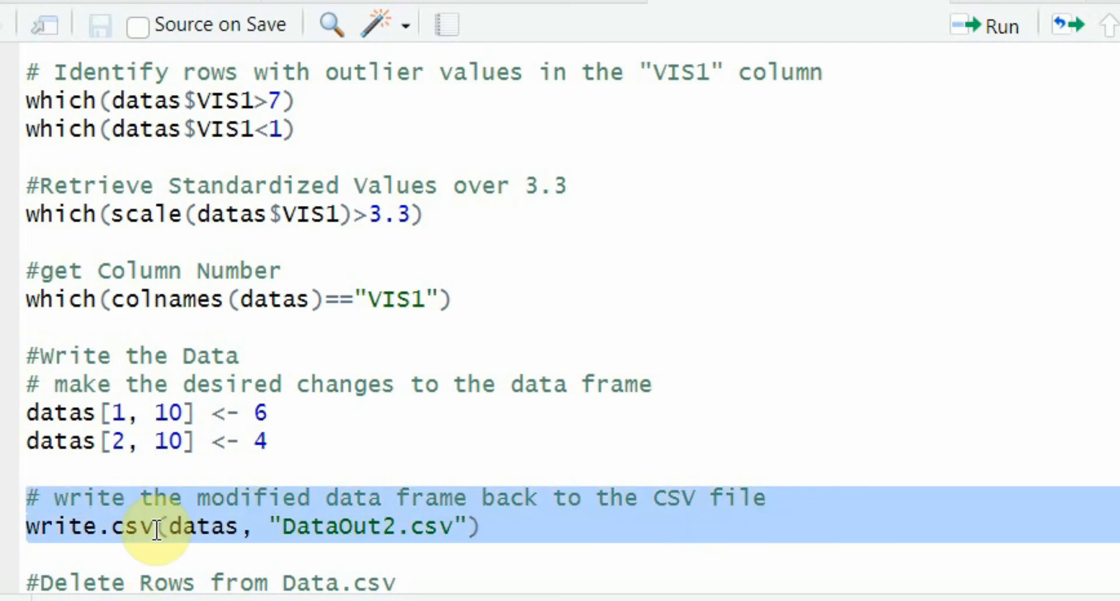
{"action": "mouse_move", "coordinate": [397, 507]}
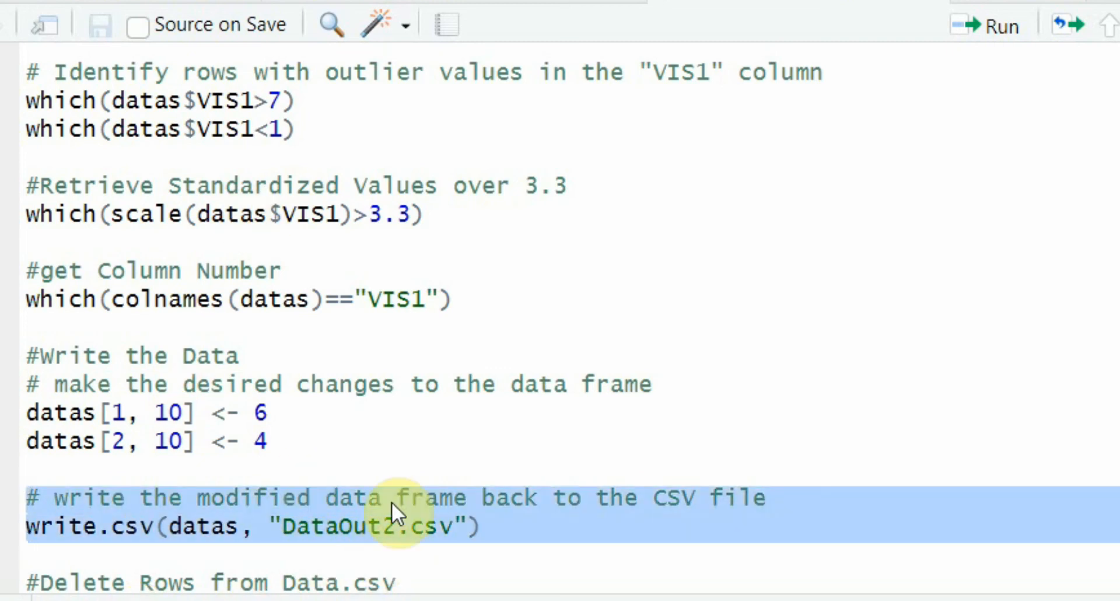
{"action": "mouse_move", "coordinate": [28, 355]}
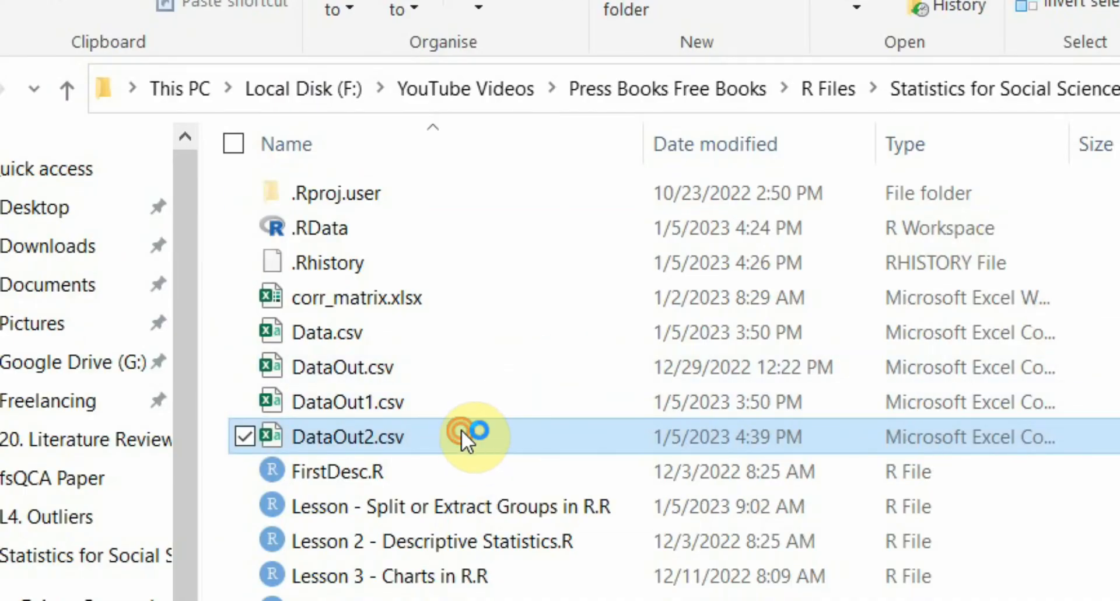
Open the rewritten DataOut2.csv from the Statistics for Social Sciences folder
{"action": "double_click", "coordinate": [347, 436]}
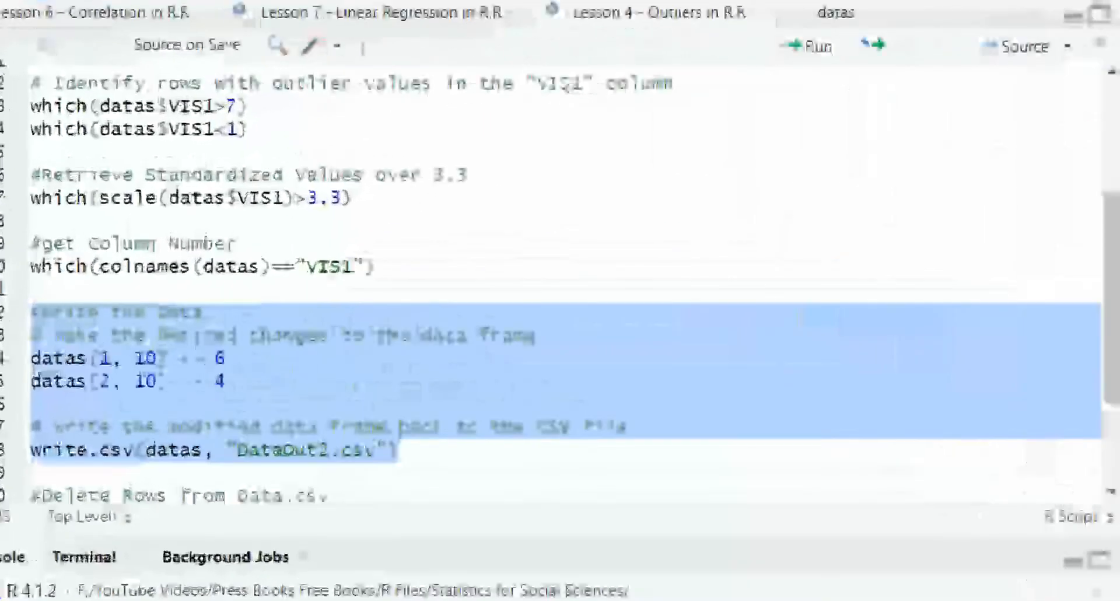
Scroll to the datas <- datas[-1] line that drops the first column before re-export
{"action": "scroll", "scroll_direction": "down", "scroll_amount": 3}
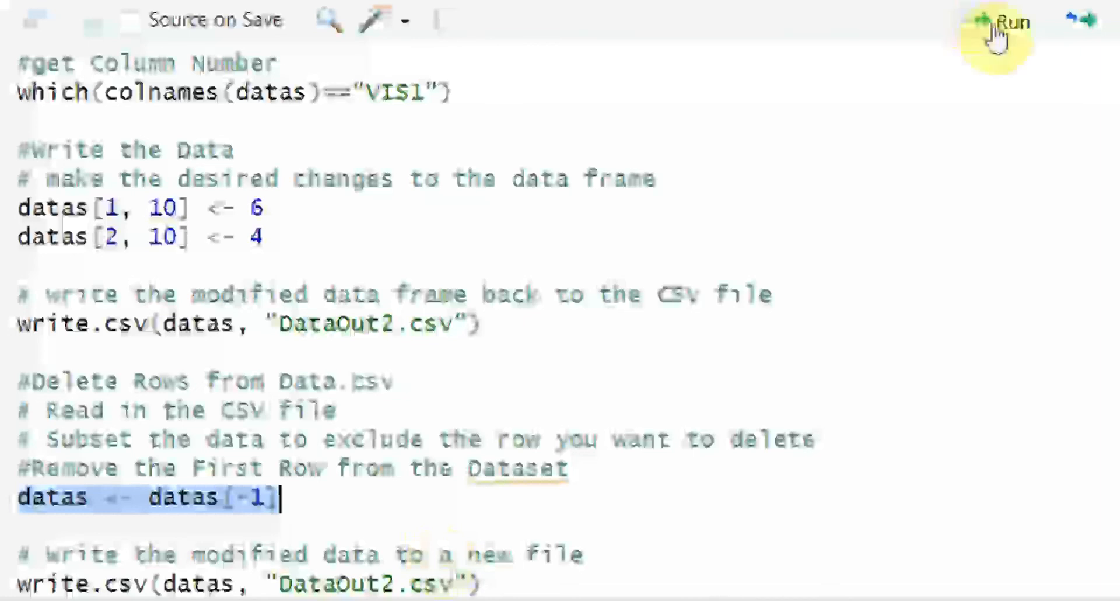
{"action": "mouse_move", "coordinate": [1110, 18]}
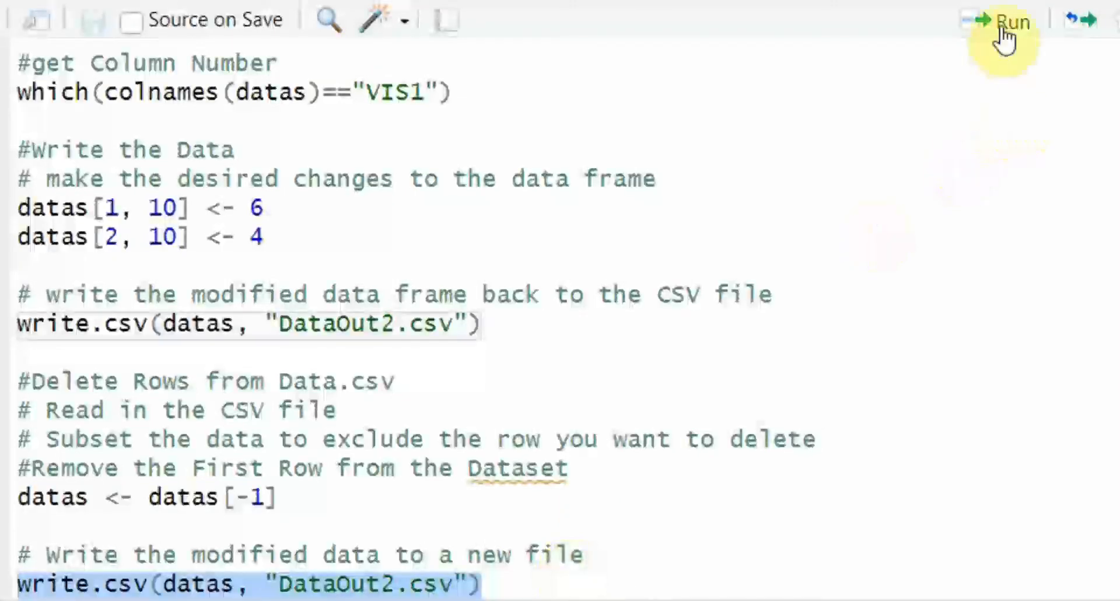
{"action": "mouse_move", "coordinate": [371, 443]}
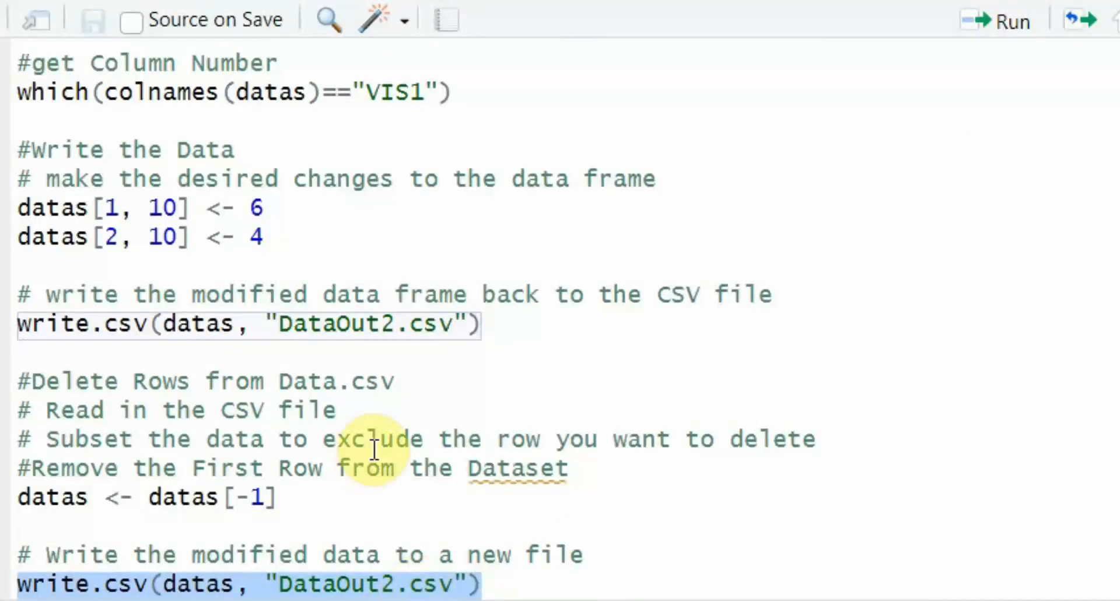